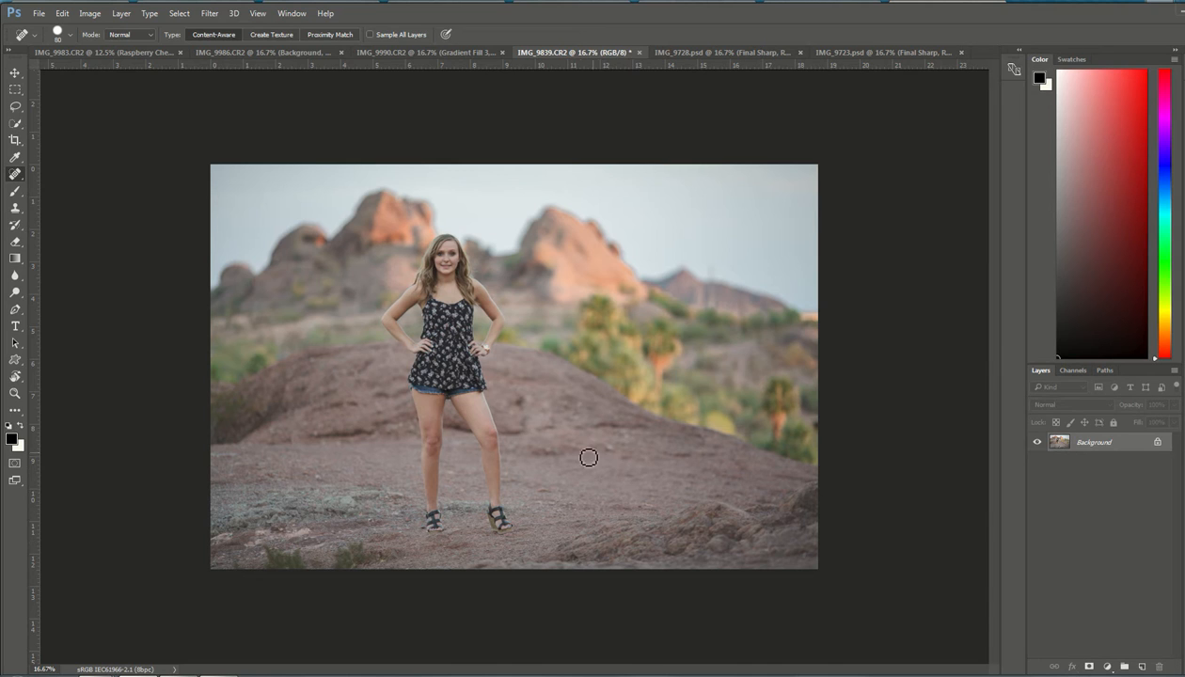
{"action": "mouse_move", "coordinate": [613, 343]}
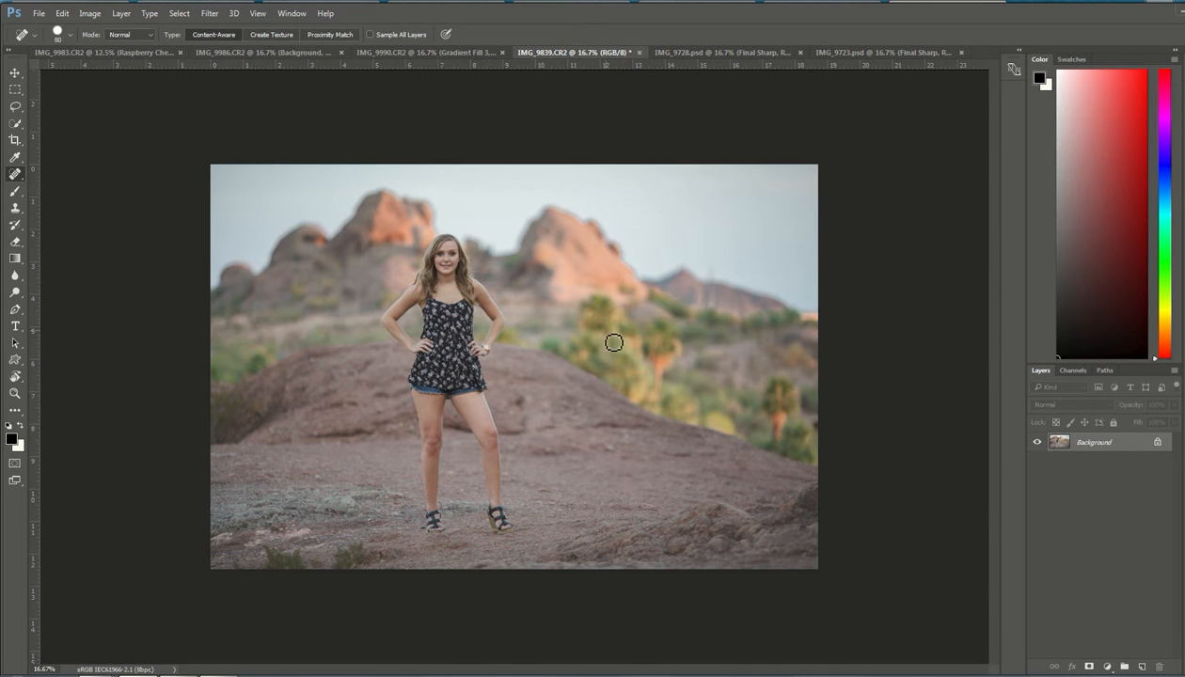
{"action": "mouse_move", "coordinate": [610, 533]}
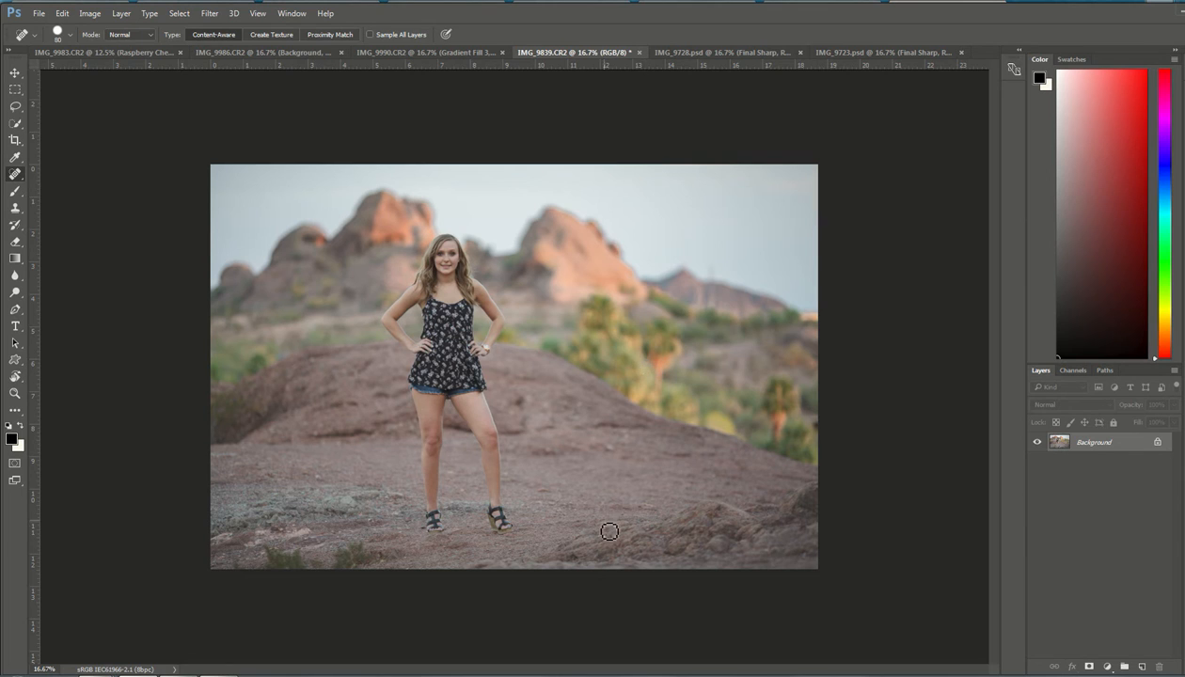
{"action": "mouse_move", "coordinate": [612, 522]}
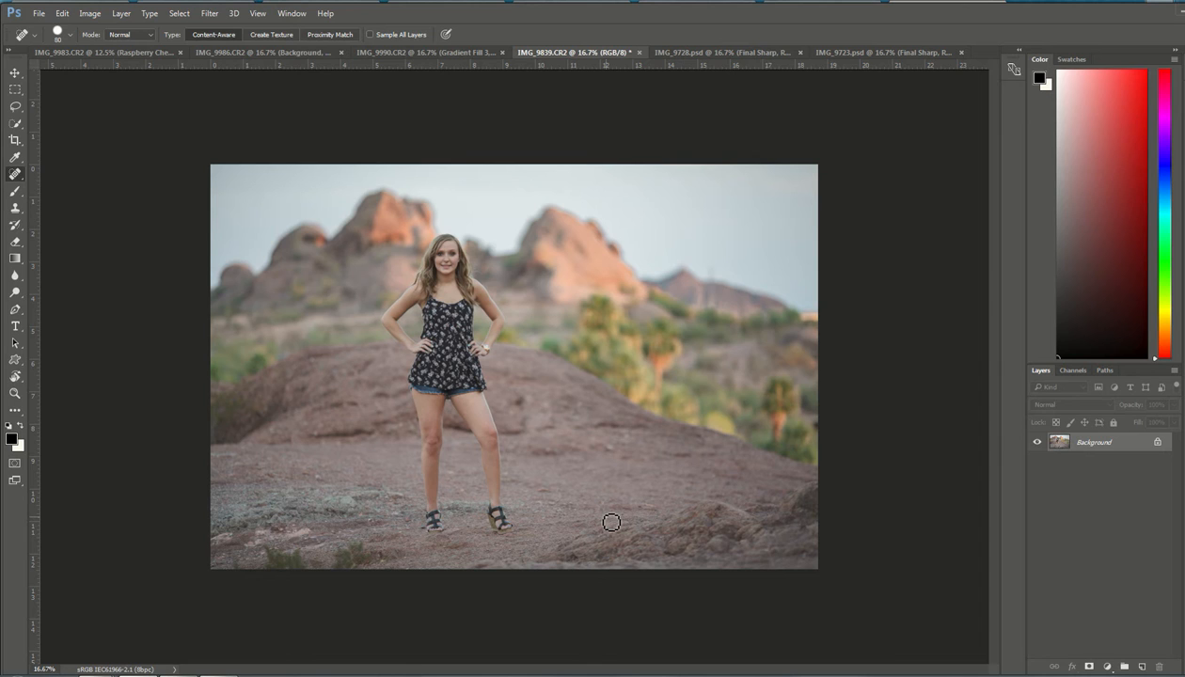
{"action": "mouse_move", "coordinate": [708, 517]}
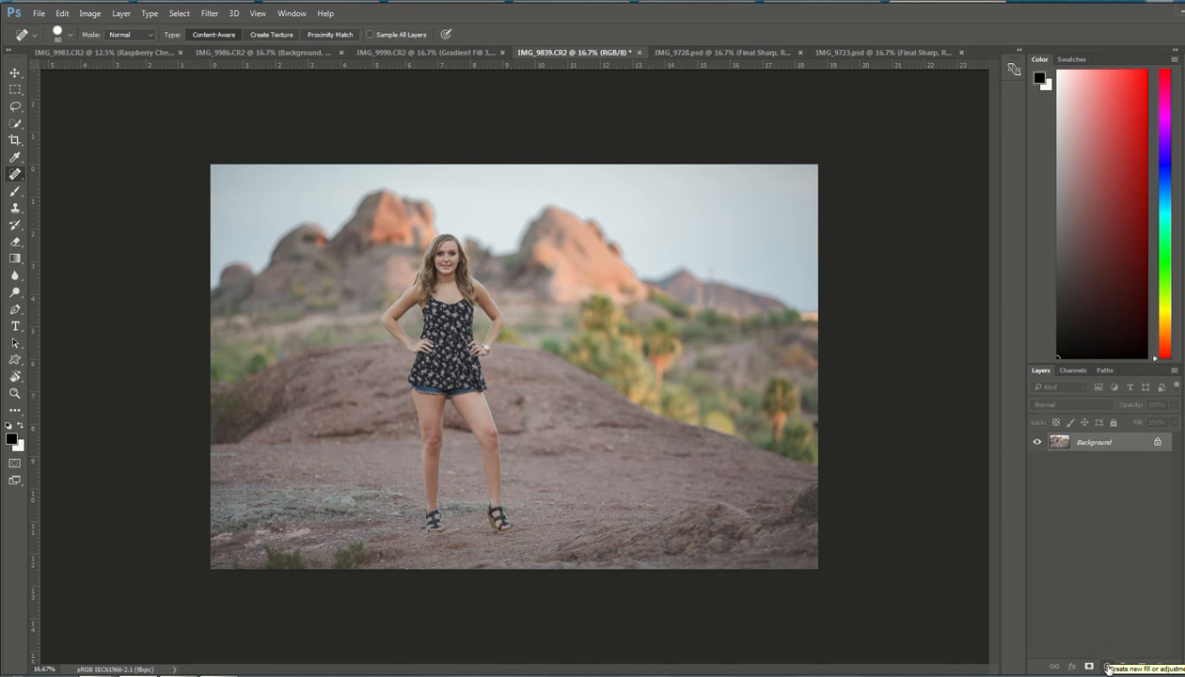
Add a masked Vibrance 1 adjustment layer above the Background from the adjustment-layer list
{"action": "left_click", "coordinate": [1090, 666]}
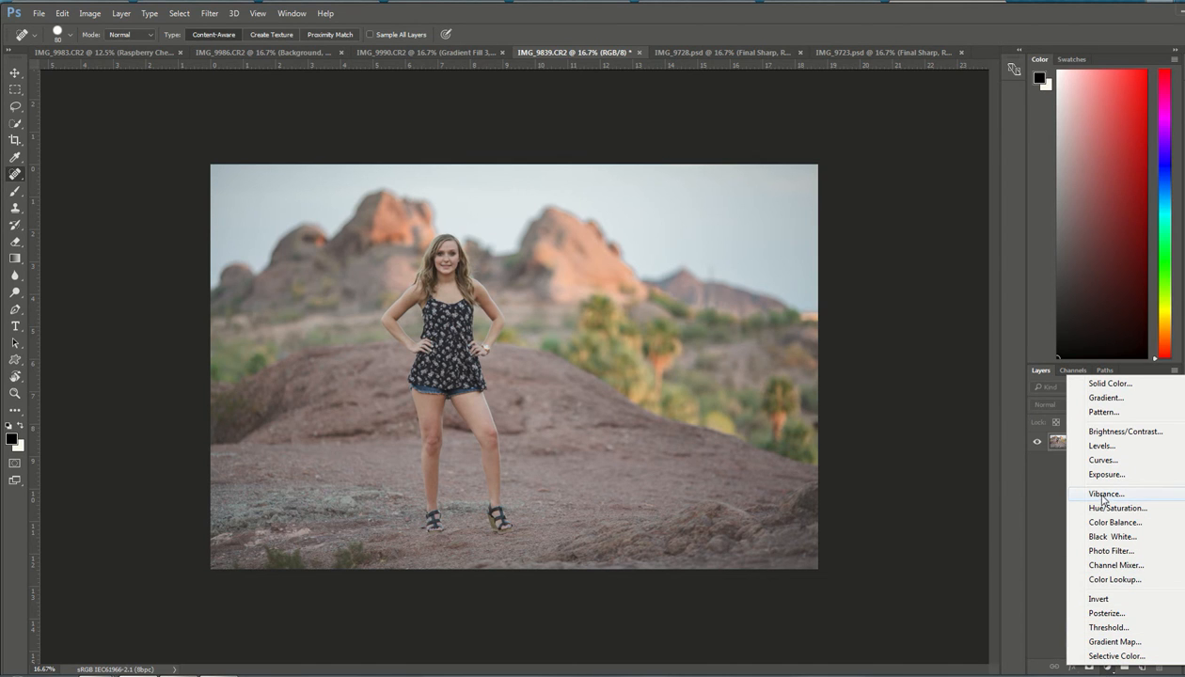
{"action": "left_click", "coordinate": [1106, 494]}
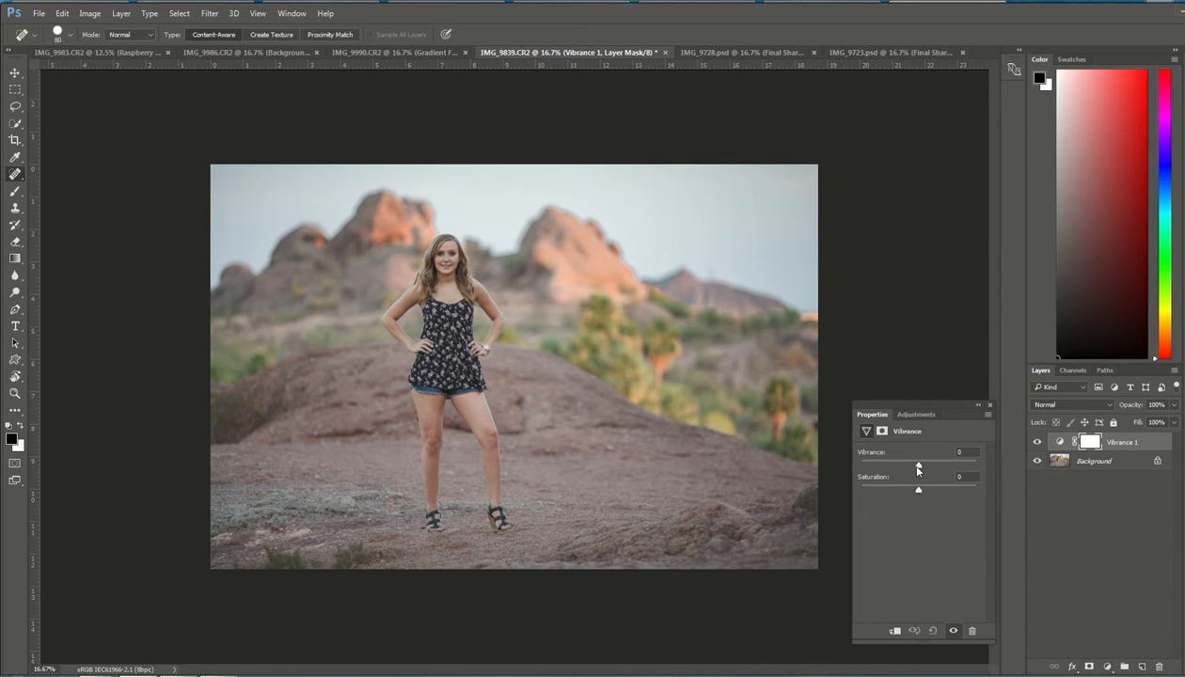
Push Vibrance up to the +100 maximum, then settle it at +59 with Saturation left at 0
{"action": "left_click_drag", "start_coordinate": [918, 468], "coordinate": [929, 468]}
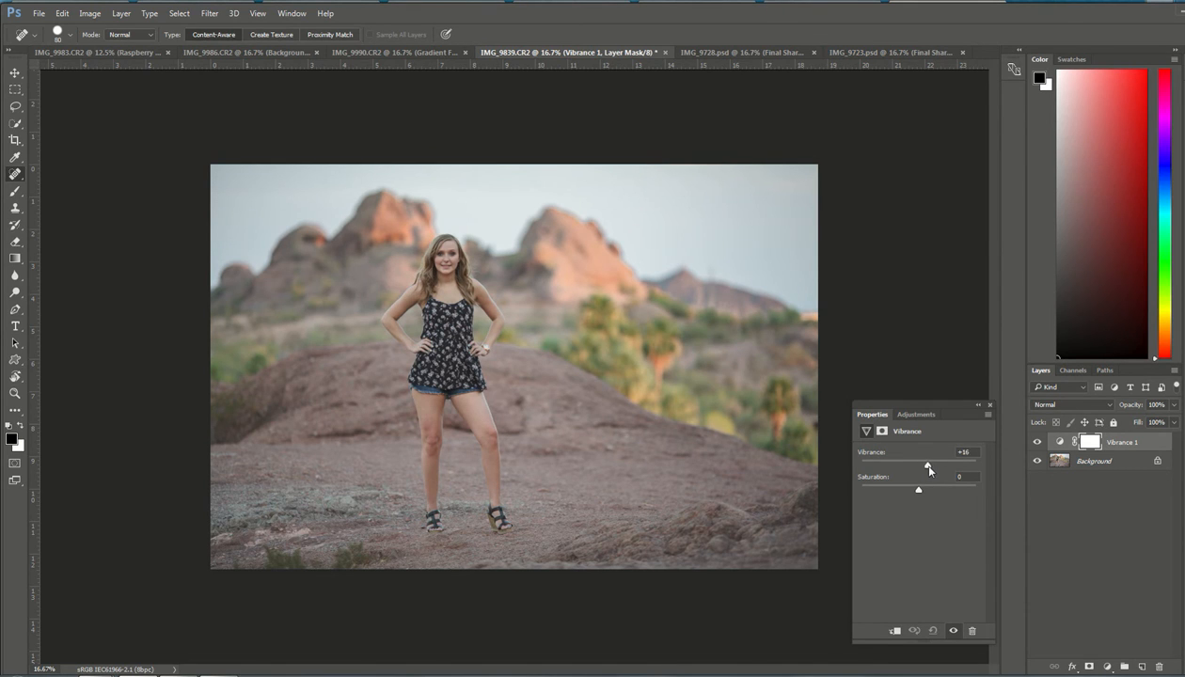
{"action": "left_click_drag", "start_coordinate": [929, 462], "coordinate": [941, 461]}
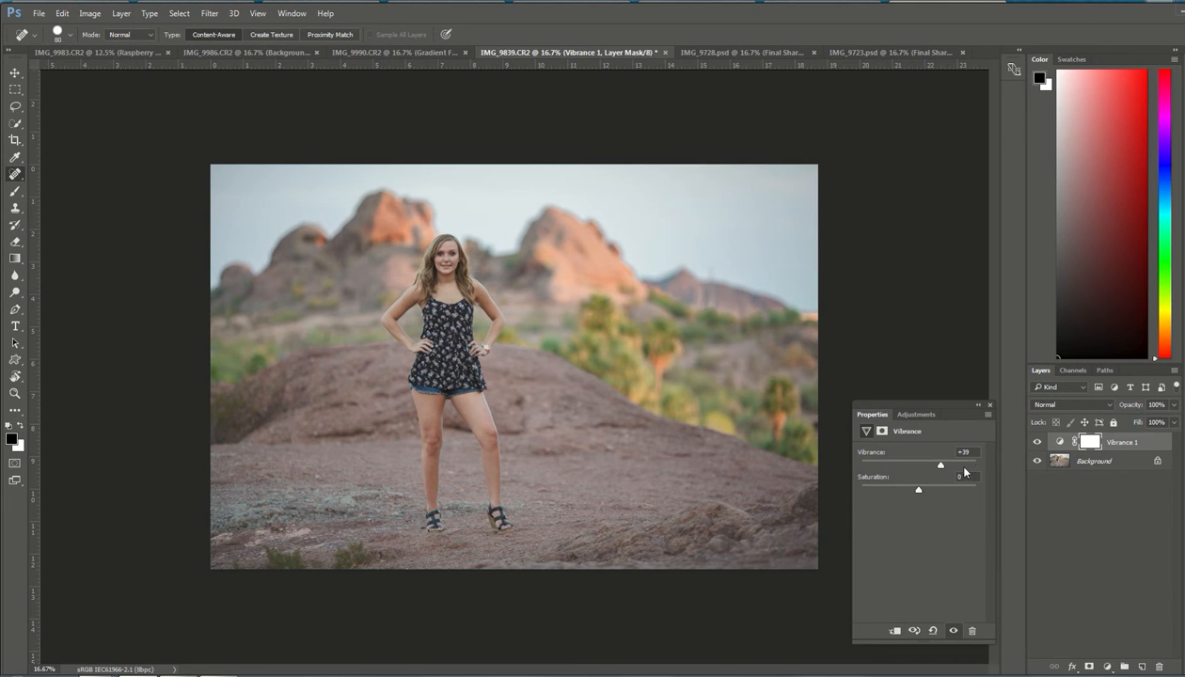
{"action": "left_click_drag", "start_coordinate": [941, 466], "coordinate": [974, 466]}
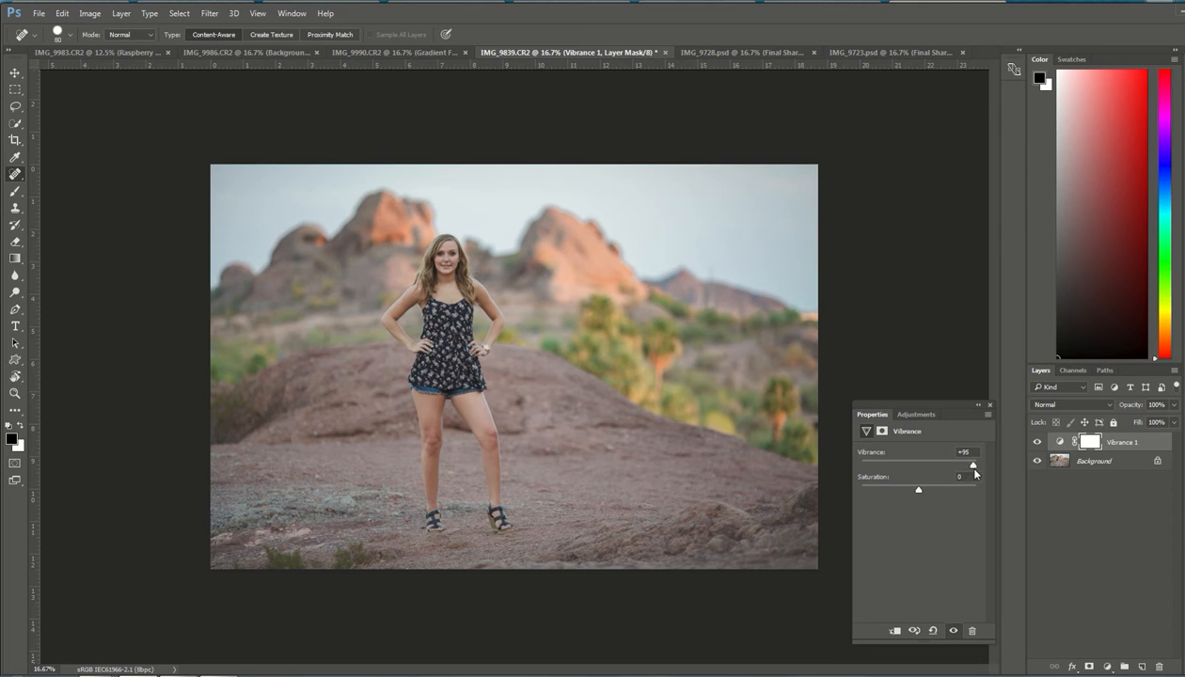
{"action": "left_click_drag", "start_coordinate": [973, 465], "coordinate": [975, 465]}
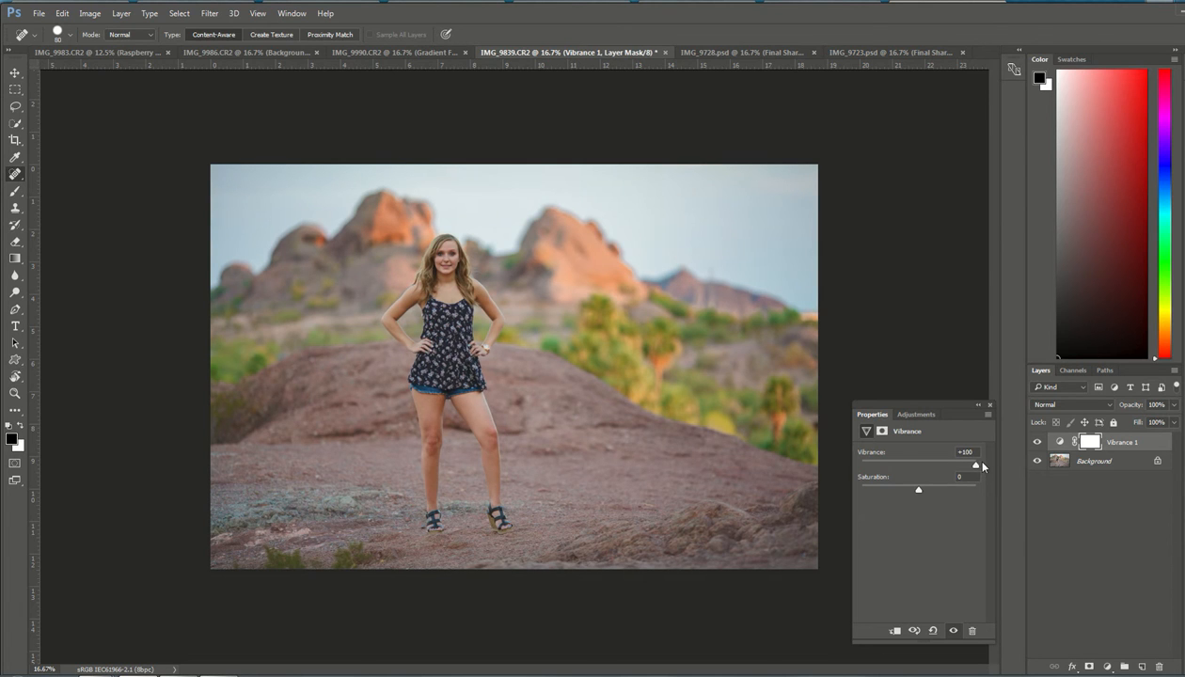
{"action": "mouse_move", "coordinate": [602, 423]}
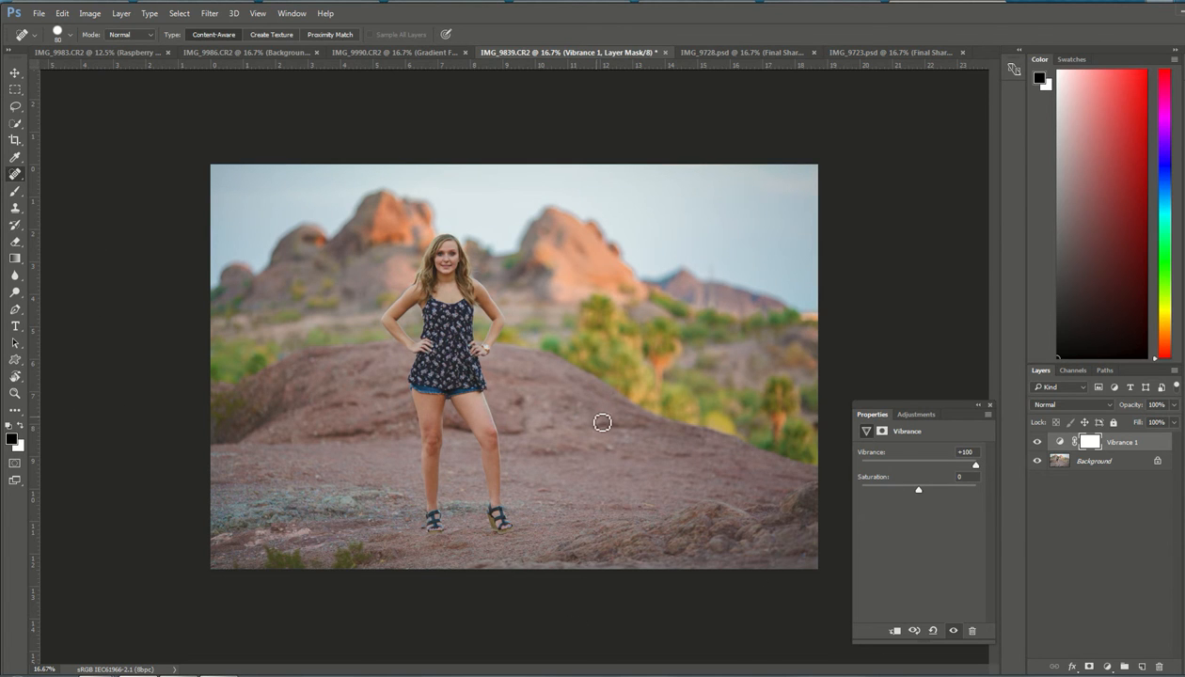
{"action": "mouse_move", "coordinate": [639, 330]}
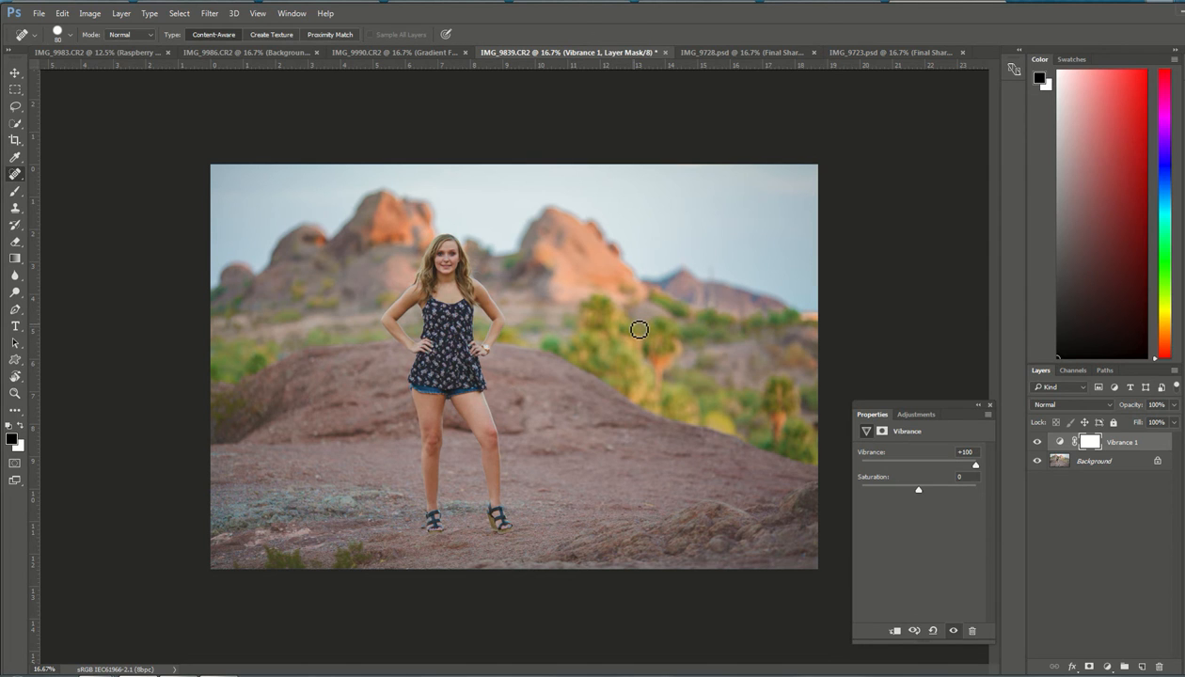
{"action": "mouse_move", "coordinate": [617, 407]}
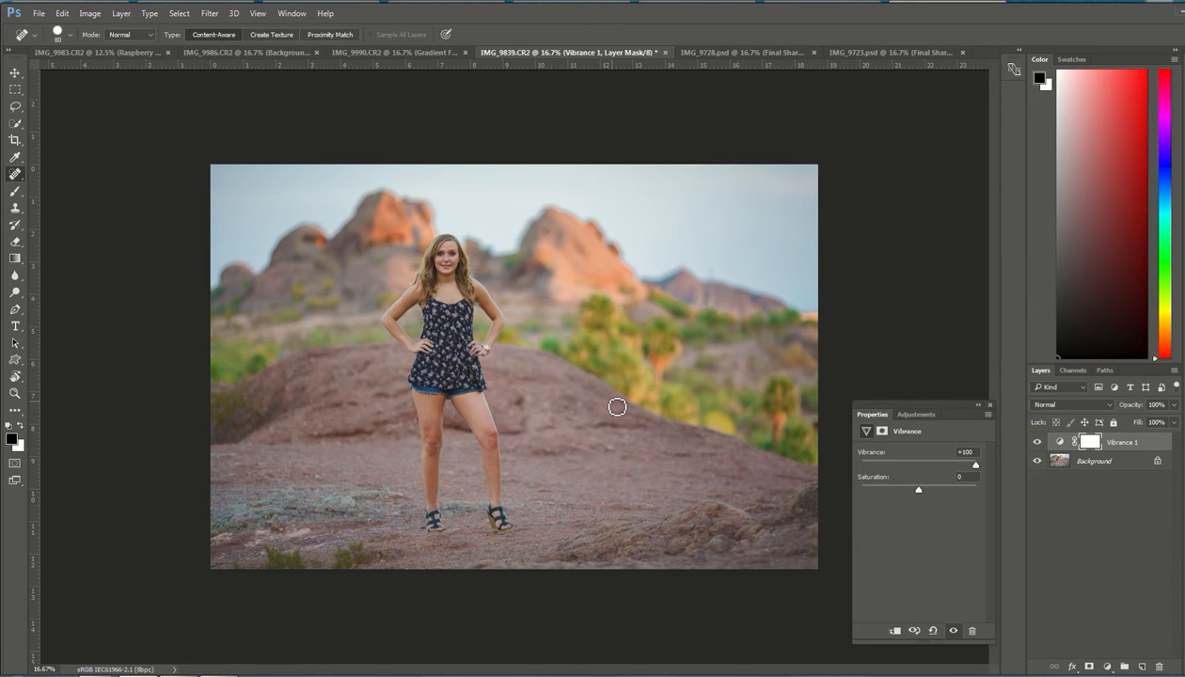
{"action": "left_click_drag", "start_coordinate": [976, 466], "coordinate": [969, 466]}
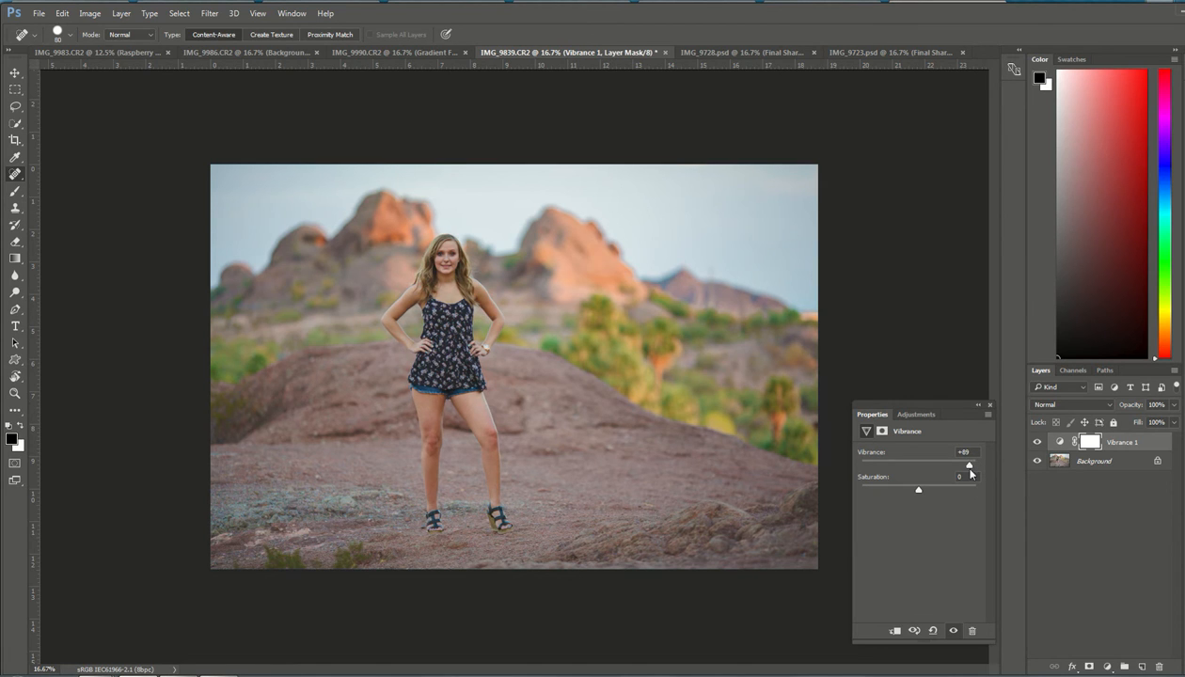
{"action": "left_click_drag", "start_coordinate": [970, 465], "coordinate": [960, 469]}
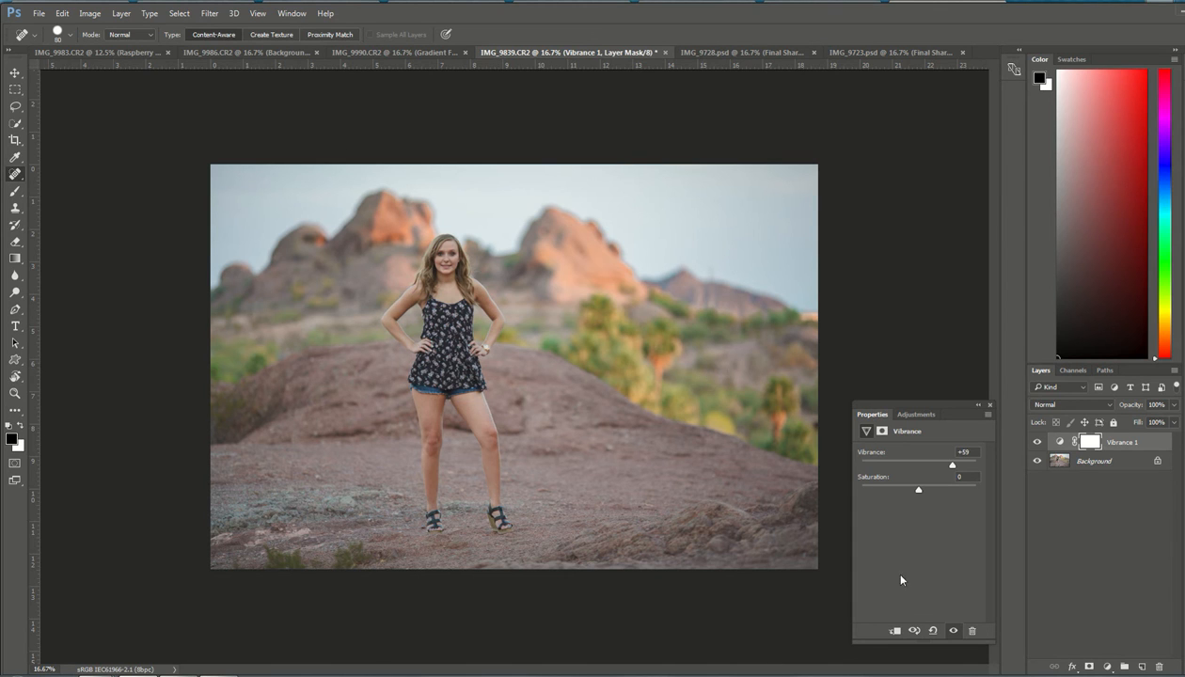
{"action": "mouse_move", "coordinate": [685, 336]}
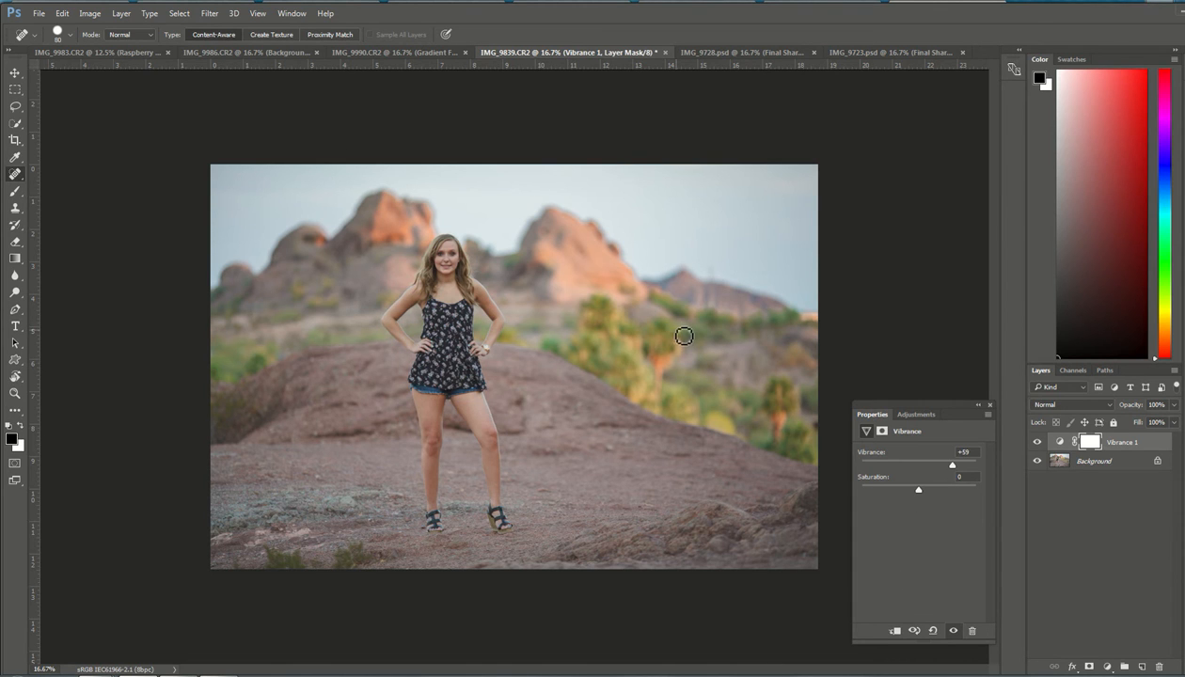
{"action": "mouse_move", "coordinate": [765, 471]}
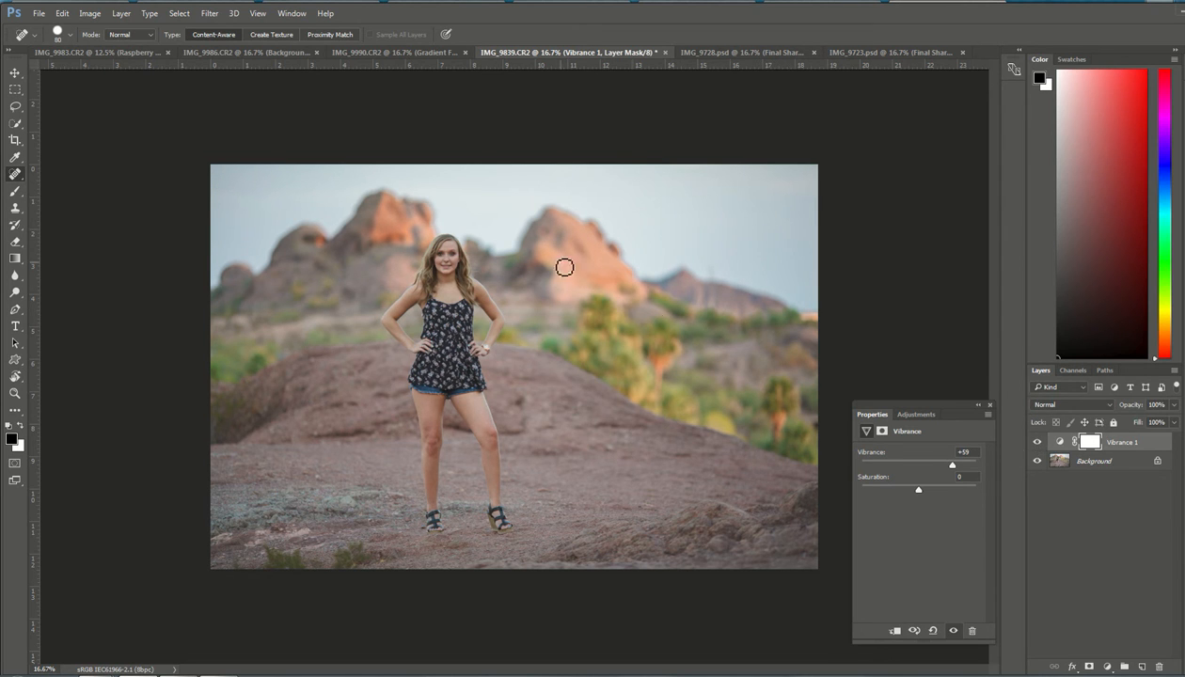
{"action": "mouse_move", "coordinate": [579, 293]}
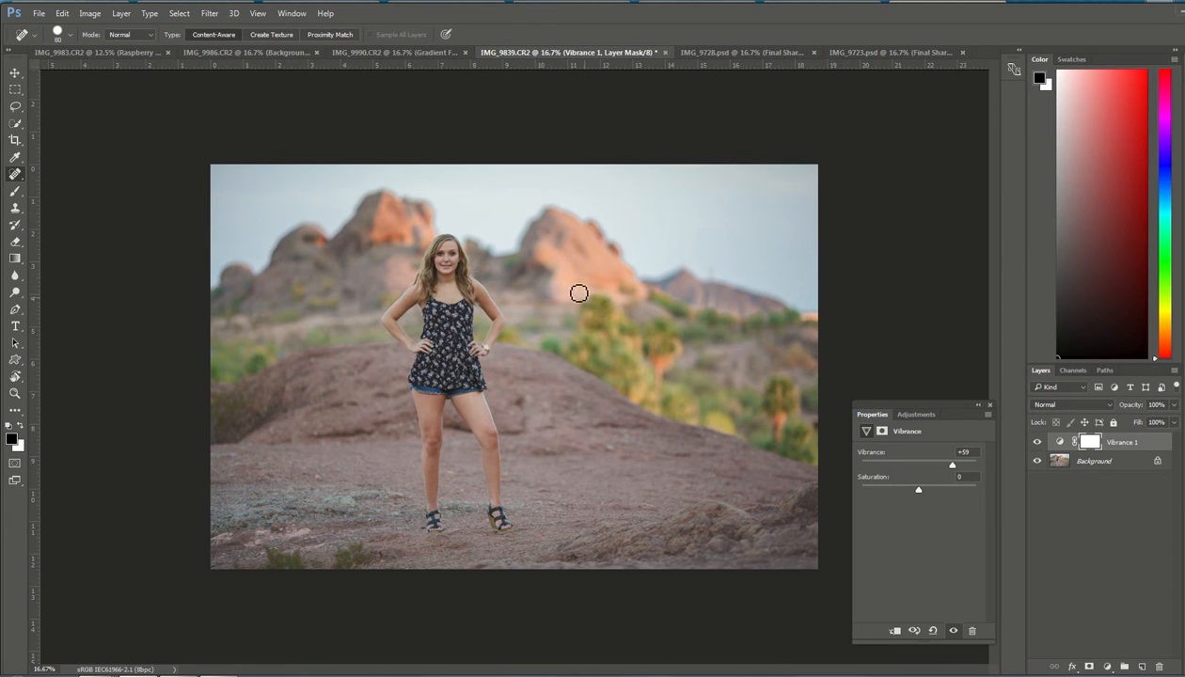
{"action": "mouse_move", "coordinate": [610, 315]}
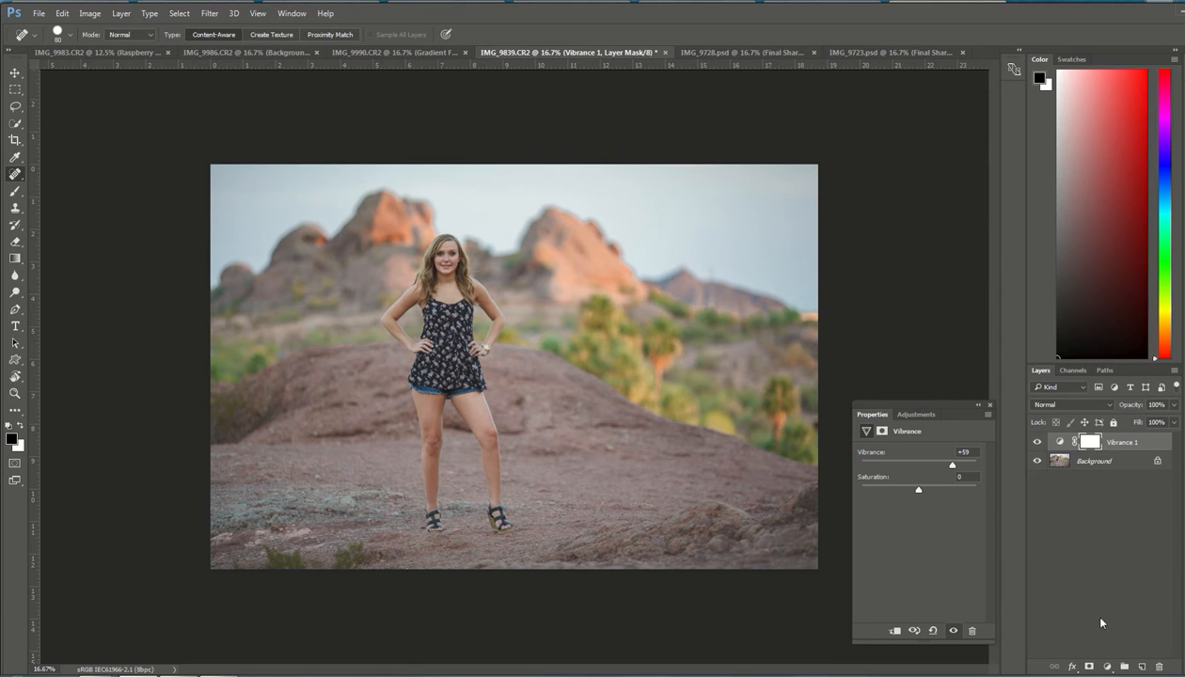
{"action": "mouse_move", "coordinate": [1106, 666]}
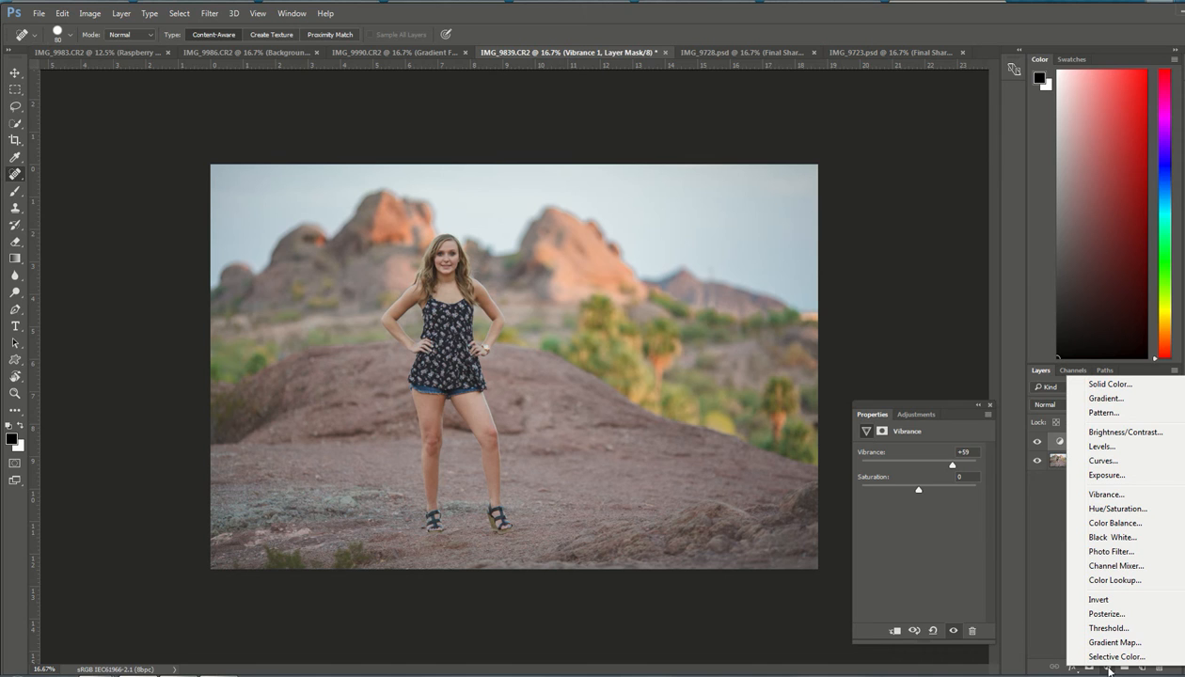
Add a Selective Color adjustment layer above Vibrance 1
{"action": "left_click", "coordinate": [1118, 656]}
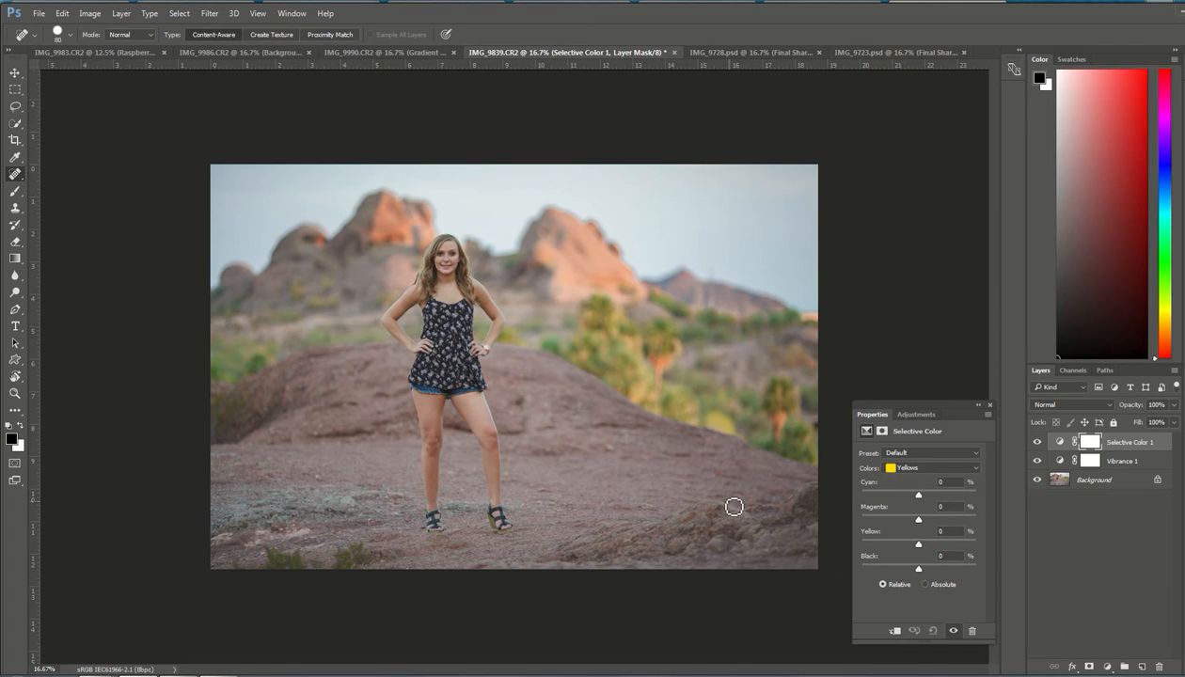
{"action": "mouse_move", "coordinate": [573, 458]}
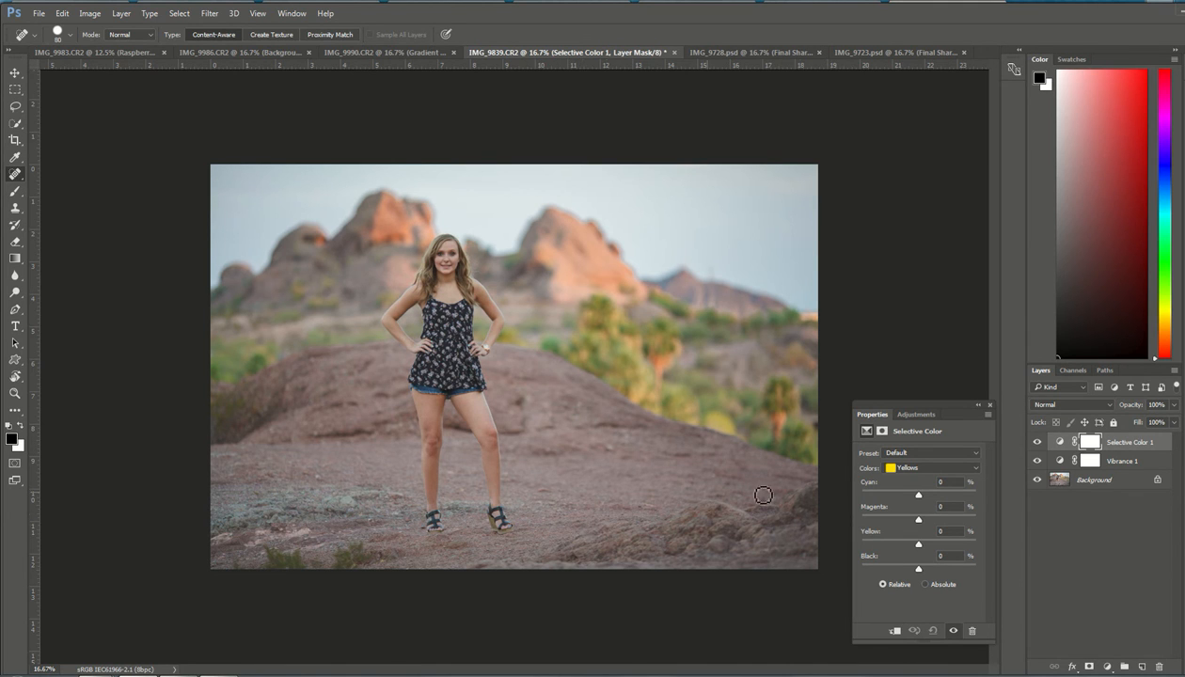
{"action": "mouse_move", "coordinate": [882, 473]}
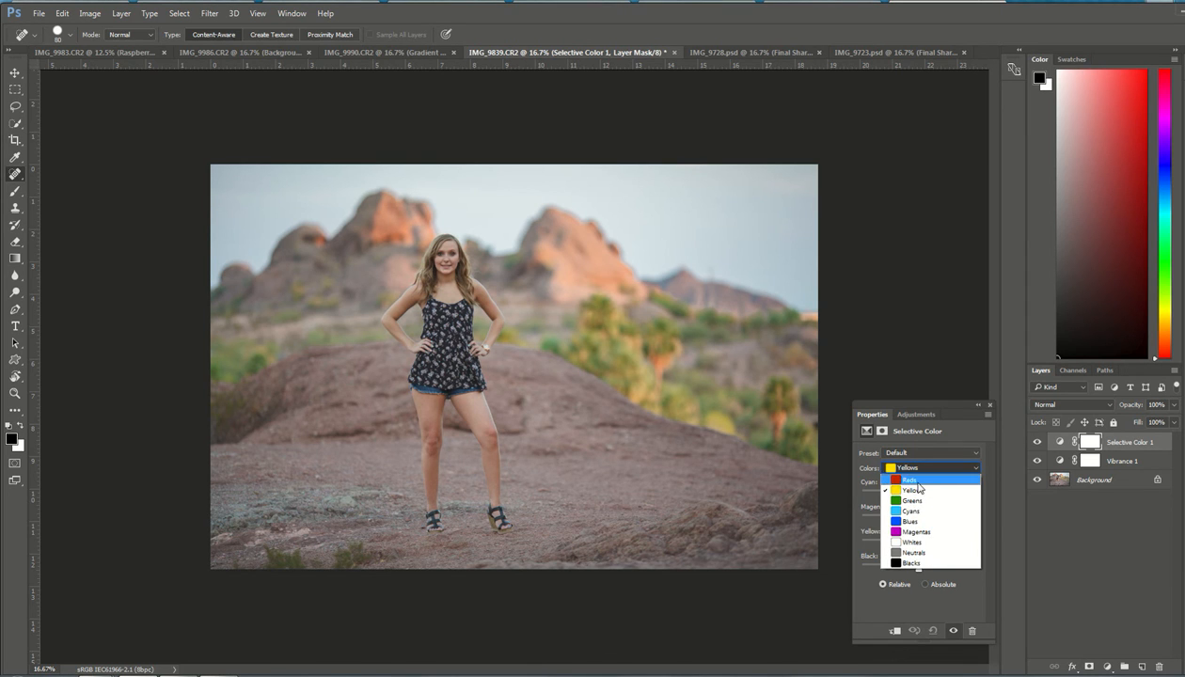
Switch the Selective Color layer's Colors target from Yellows to Reds
{"action": "left_click", "coordinate": [910, 480]}
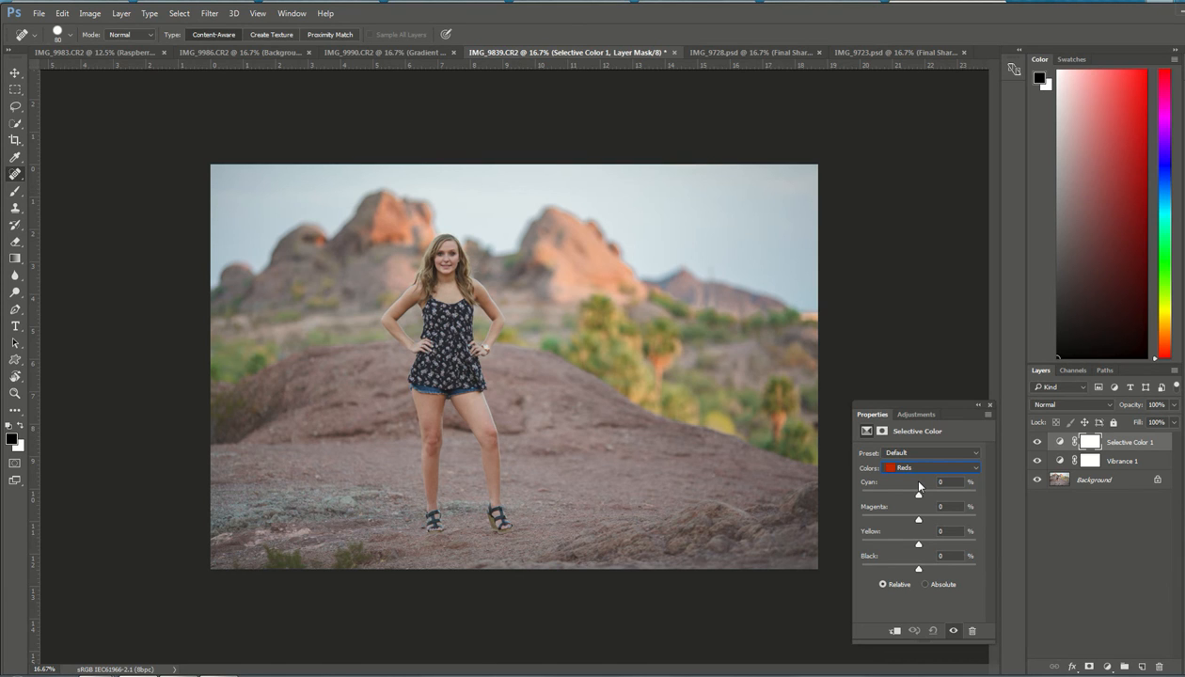
{"action": "mouse_move", "coordinate": [919, 488]}
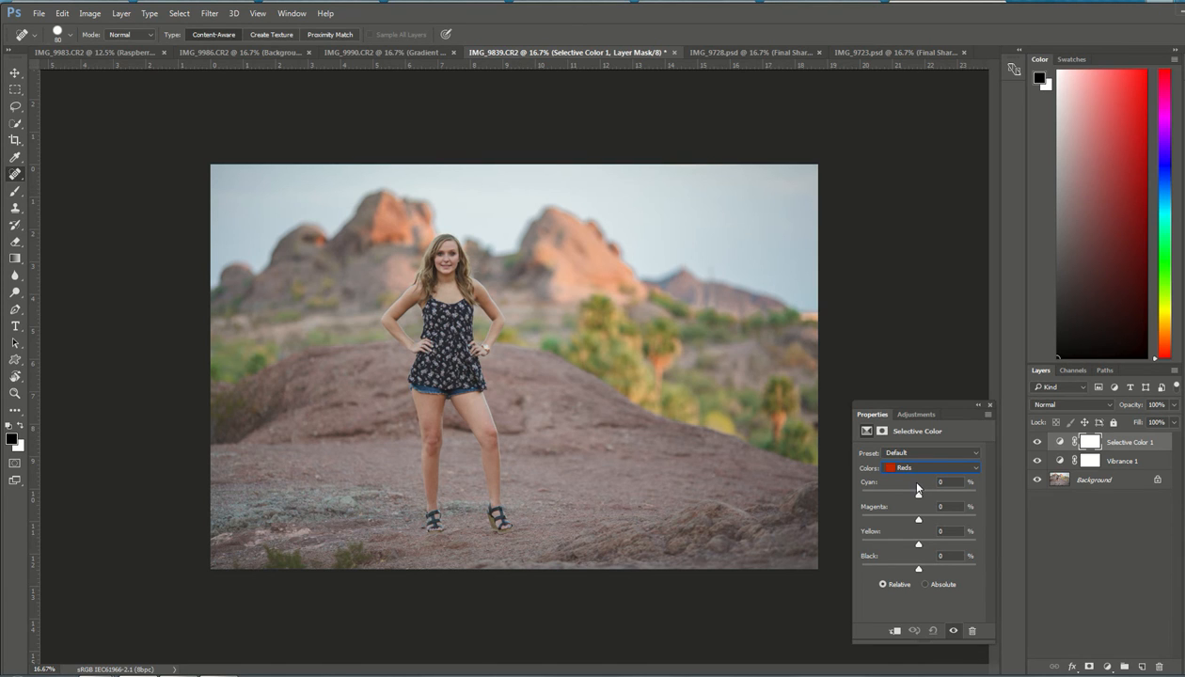
{"action": "mouse_move", "coordinate": [854, 494]}
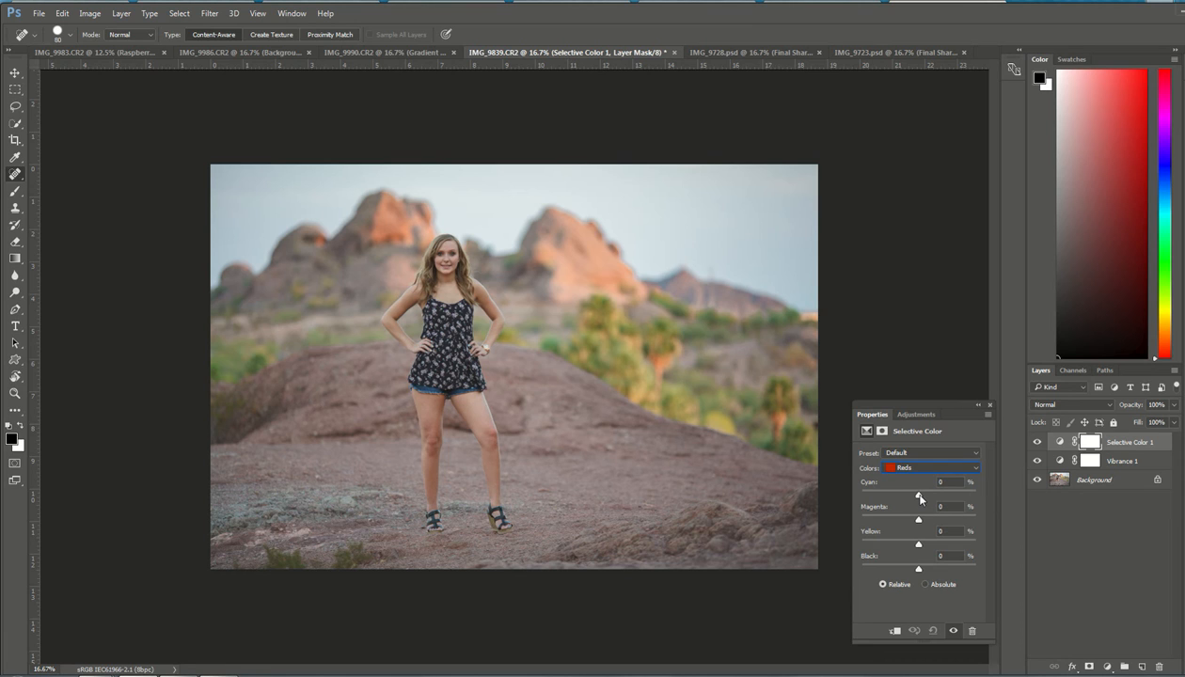
Cut Cyan in the Reds down to -93 to warm the rocks and ground
{"action": "left_click_drag", "start_coordinate": [919, 496], "coordinate": [911, 495]}
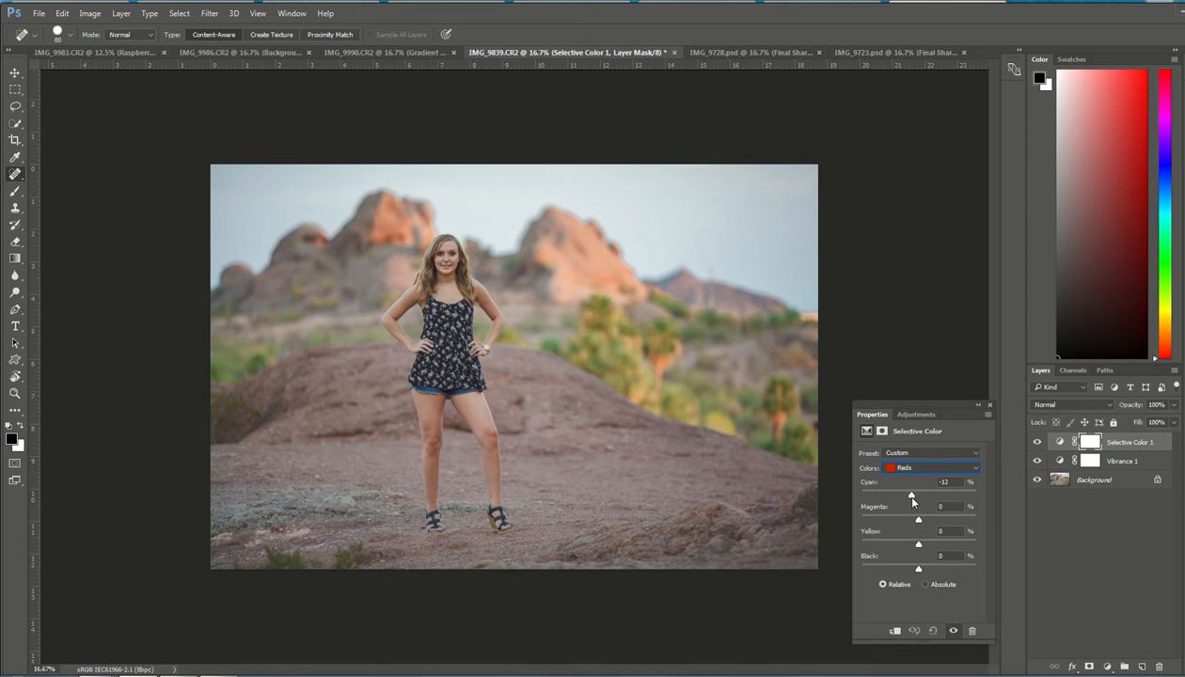
{"action": "left_click_drag", "start_coordinate": [911, 496], "coordinate": [890, 496]}
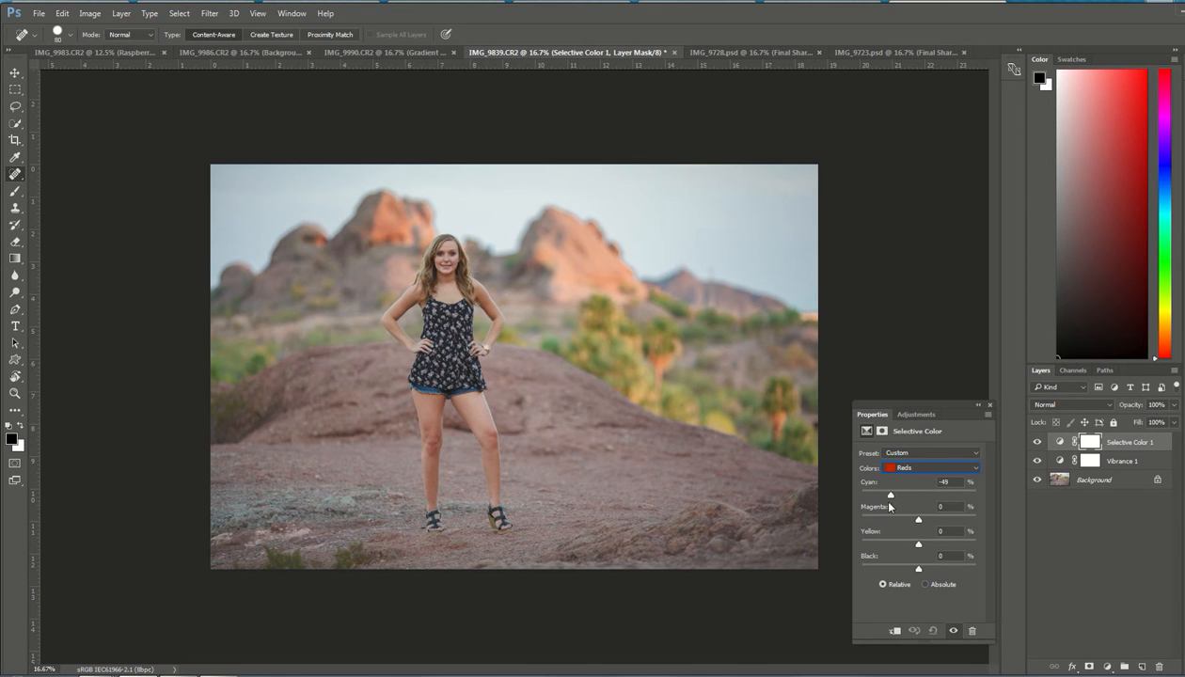
{"action": "left_click_drag", "start_coordinate": [890, 495], "coordinate": [866, 495]}
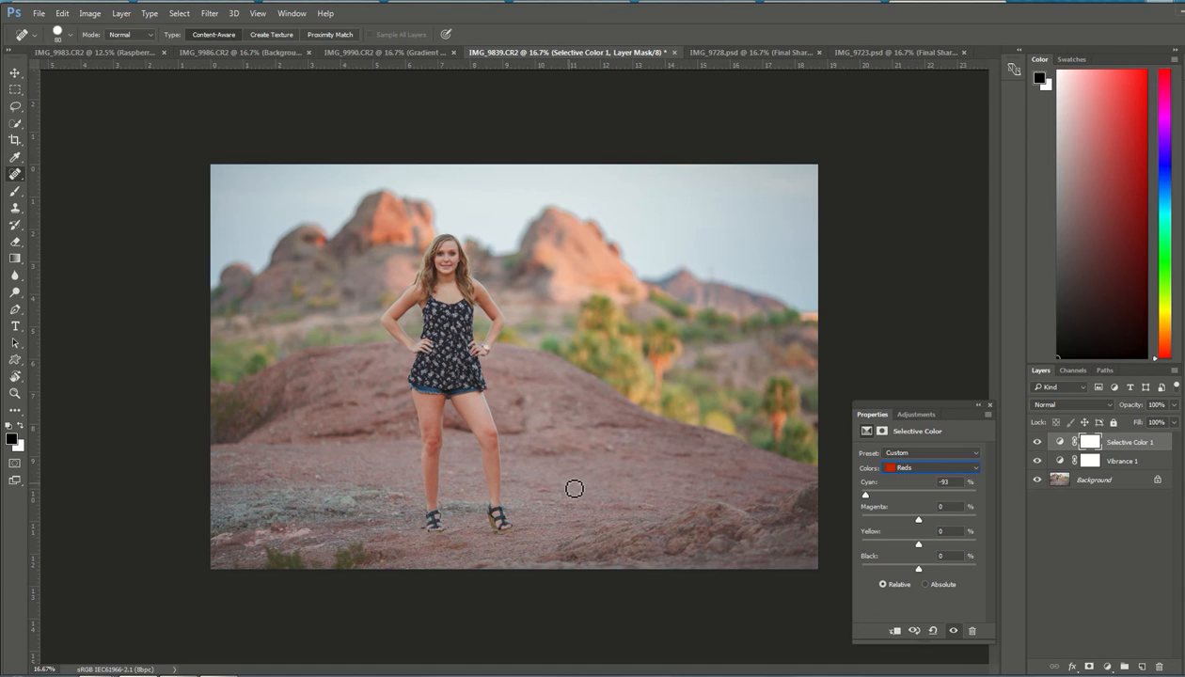
{"action": "mouse_move", "coordinate": [866, 549]}
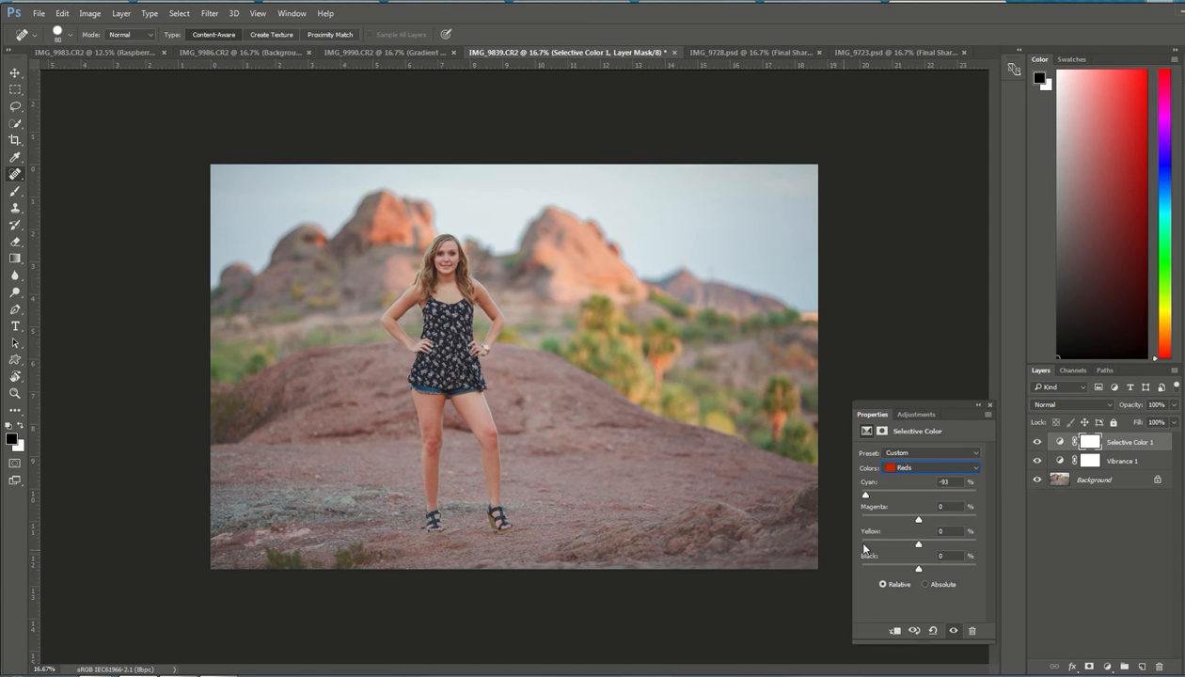
{"action": "mouse_move", "coordinate": [864, 545]}
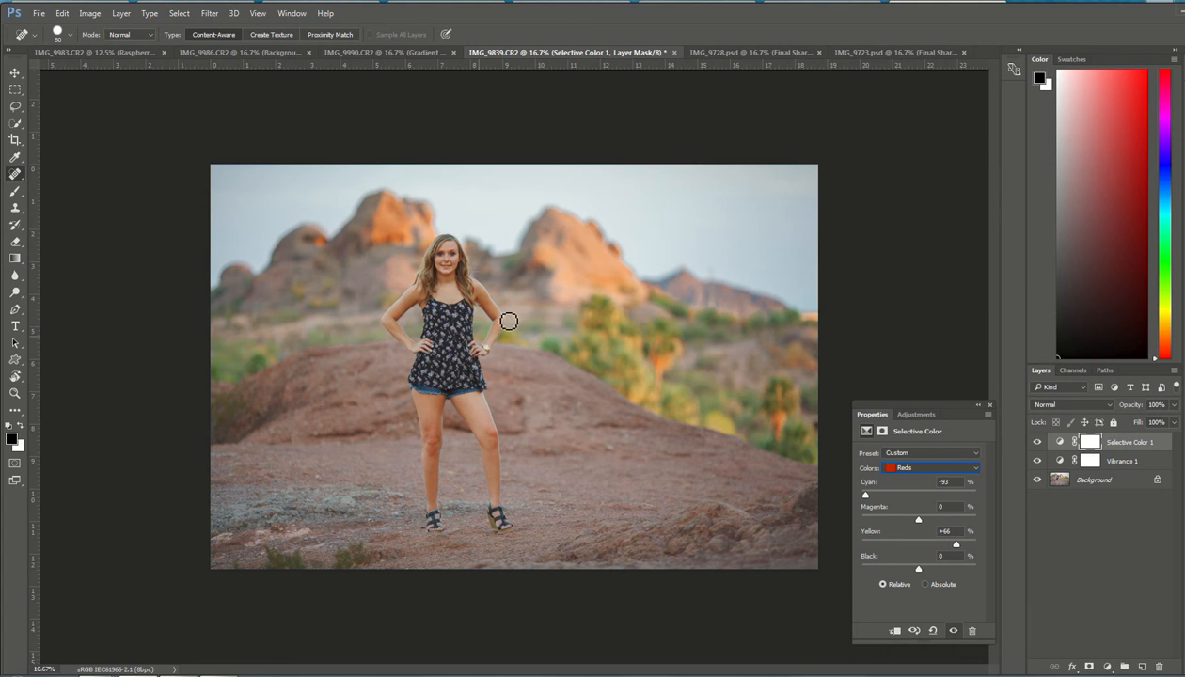
{"action": "mouse_move", "coordinate": [656, 524]}
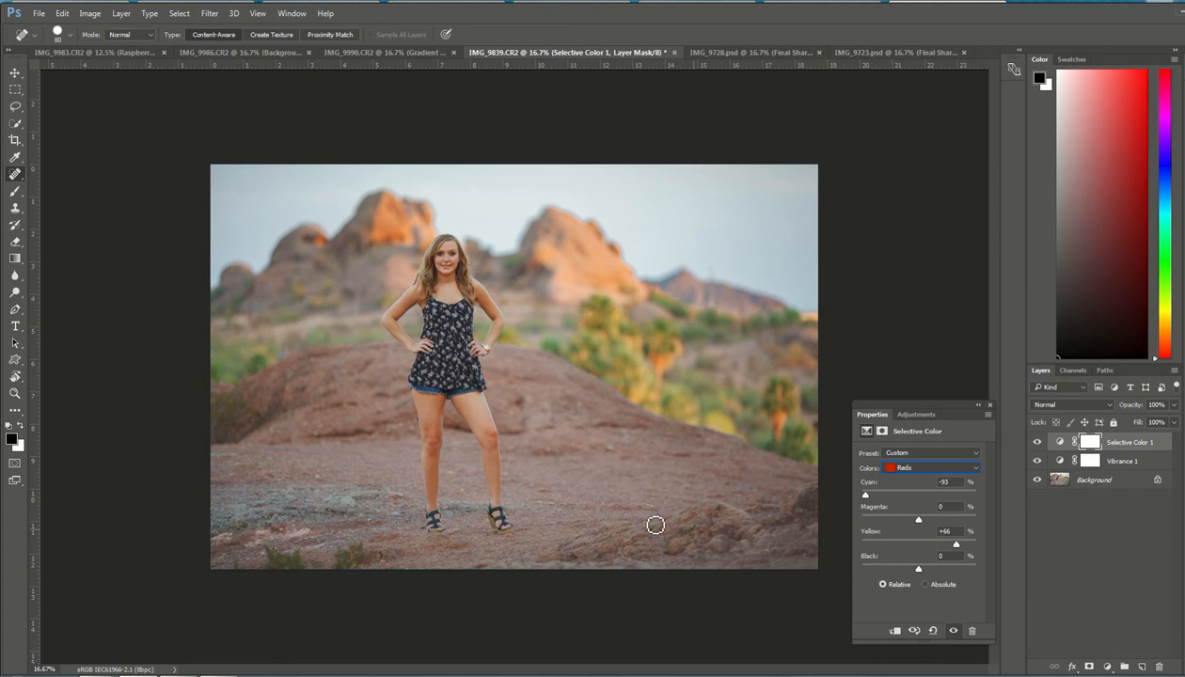
{"action": "mouse_move", "coordinate": [586, 437]}
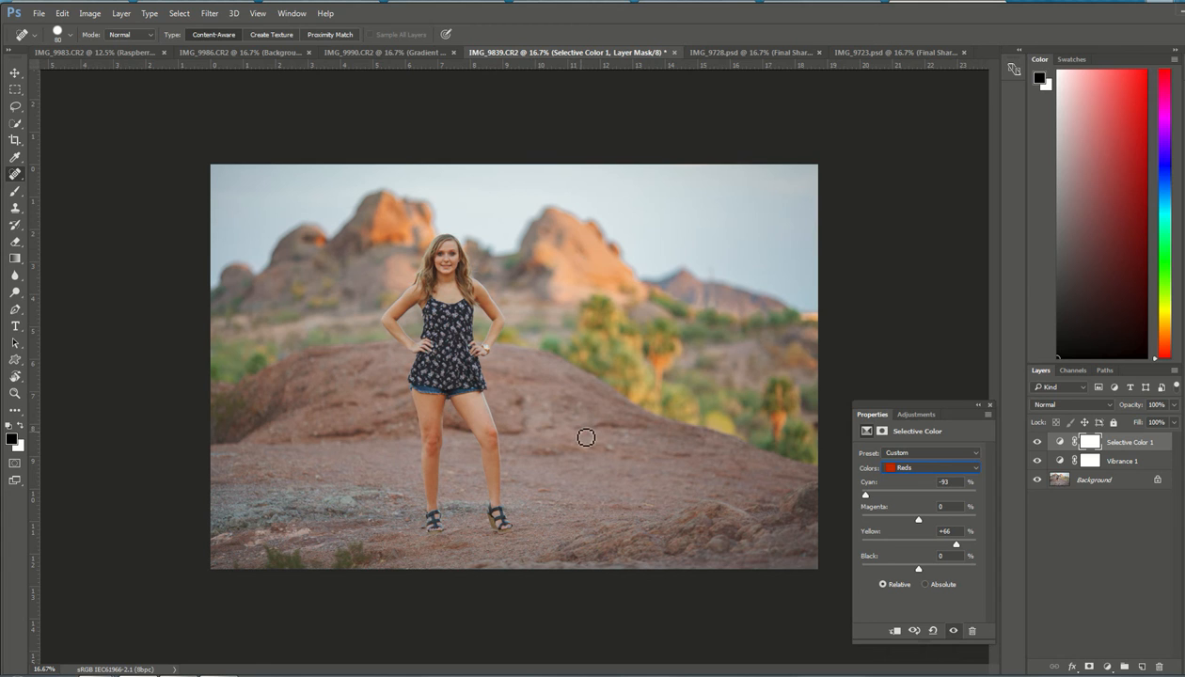
{"action": "mouse_move", "coordinate": [601, 540]}
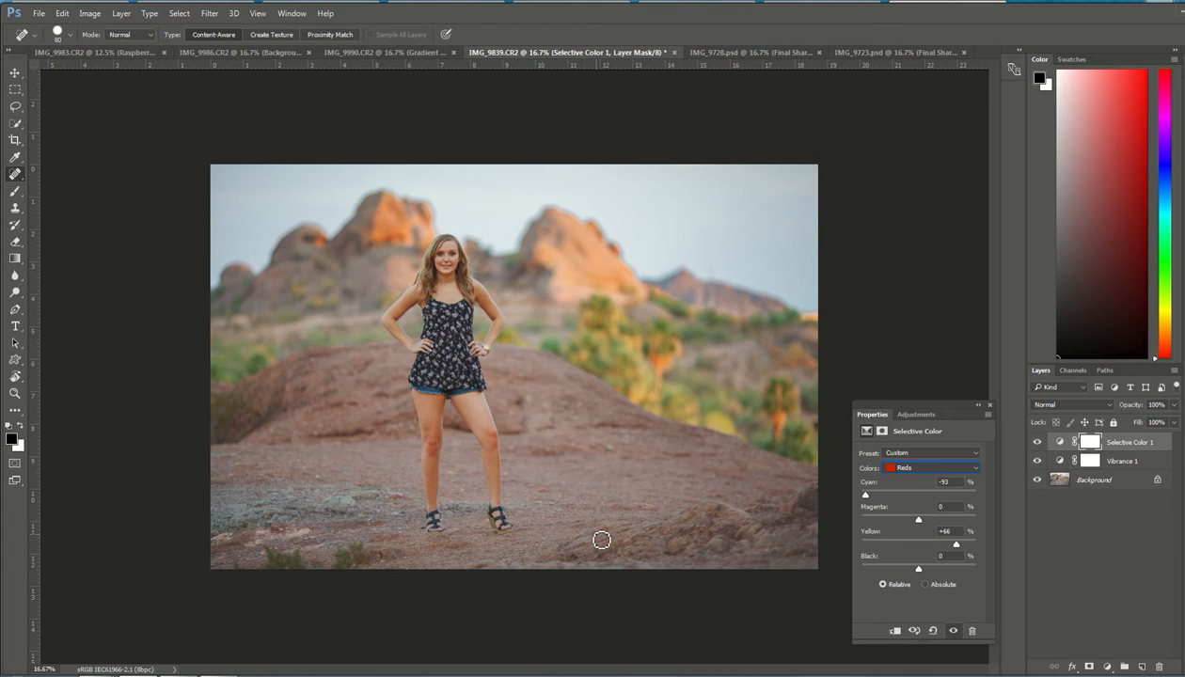
{"action": "mouse_move", "coordinate": [651, 475]}
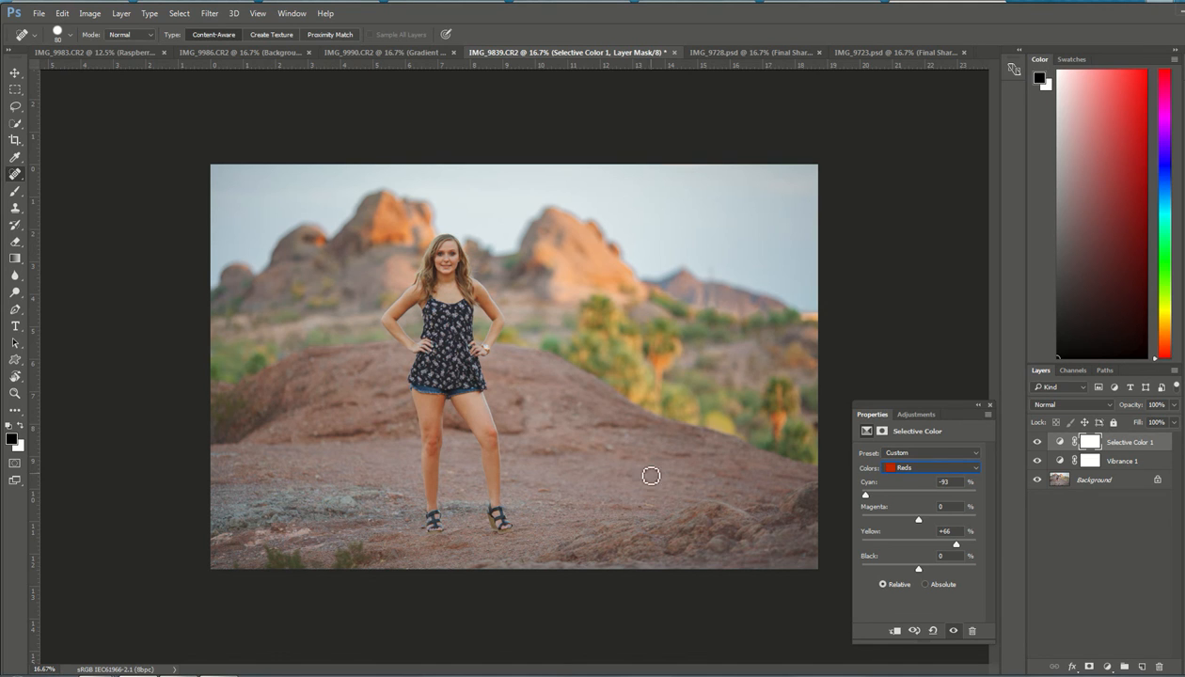
{"action": "mouse_move", "coordinate": [588, 477]}
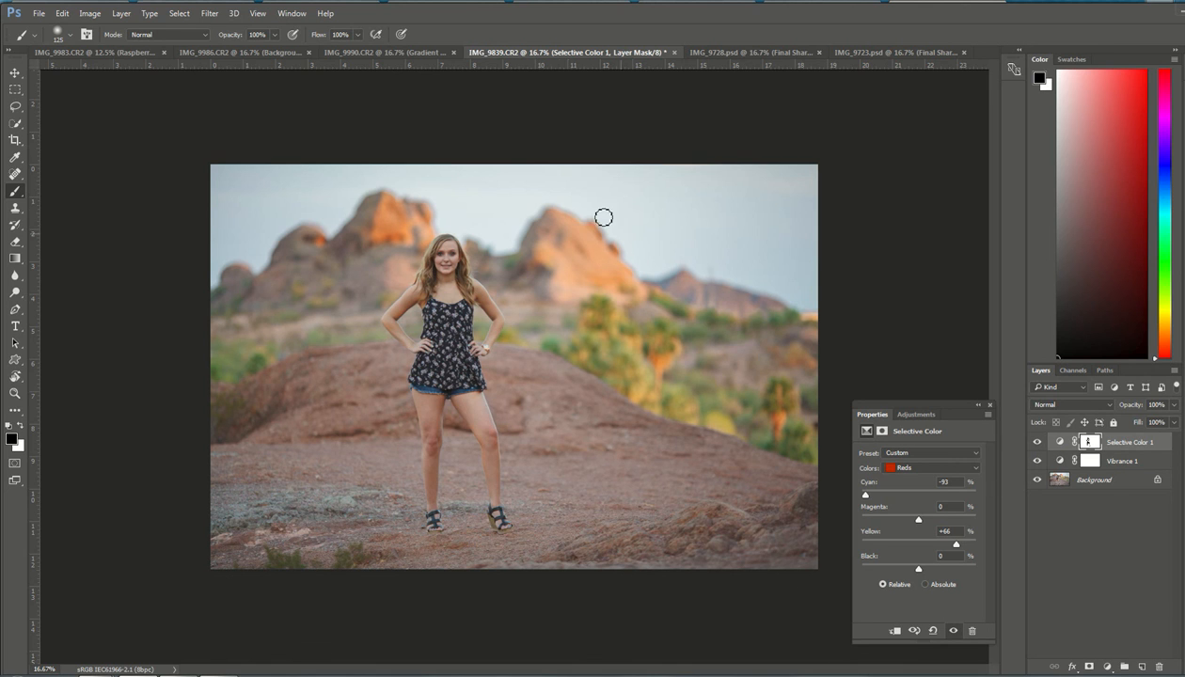
{"action": "mouse_move", "coordinate": [456, 462]}
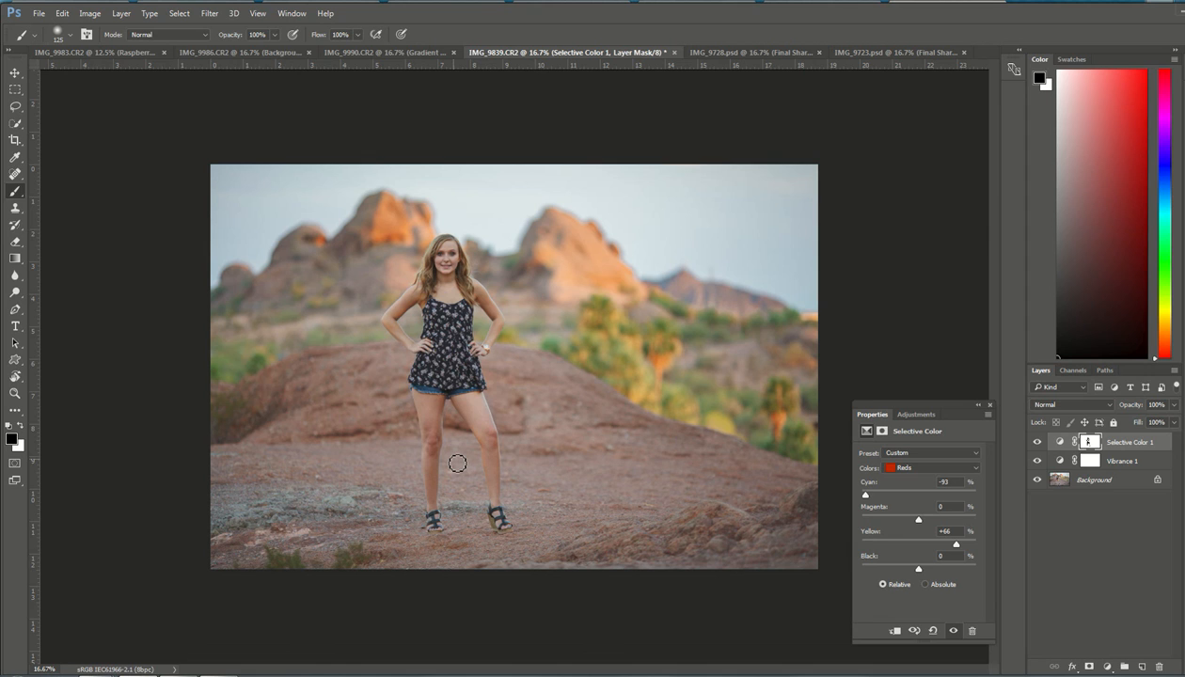
{"action": "mouse_move", "coordinate": [620, 367]}
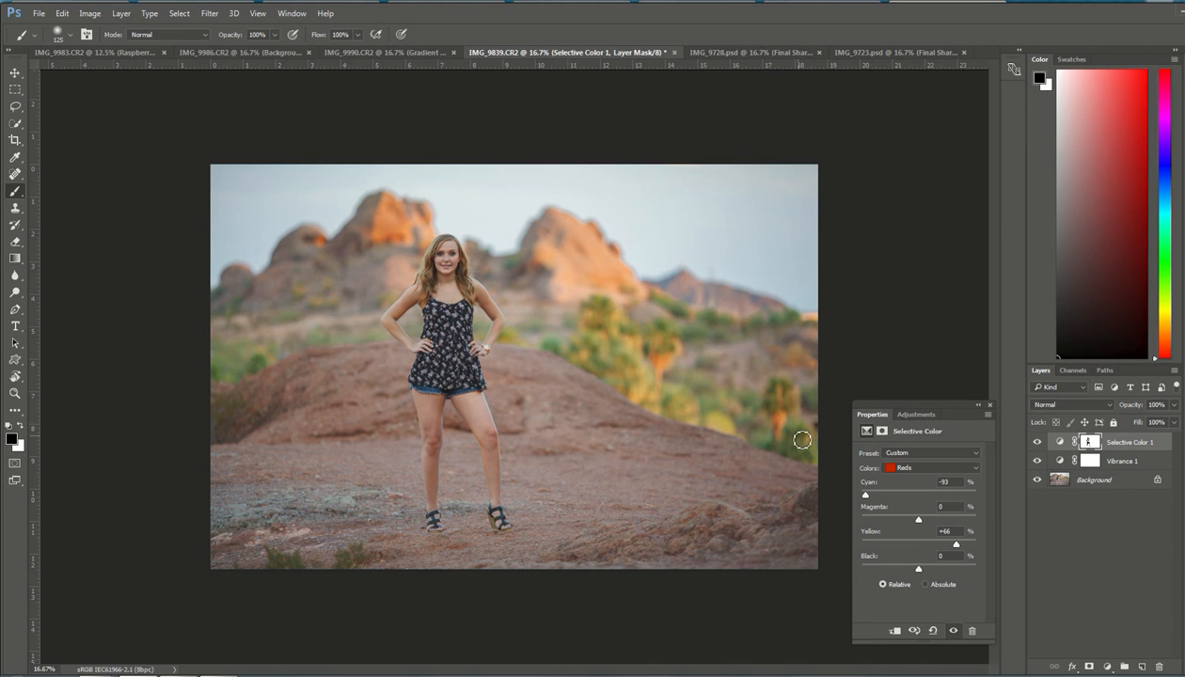
{"action": "mouse_move", "coordinate": [936, 475]}
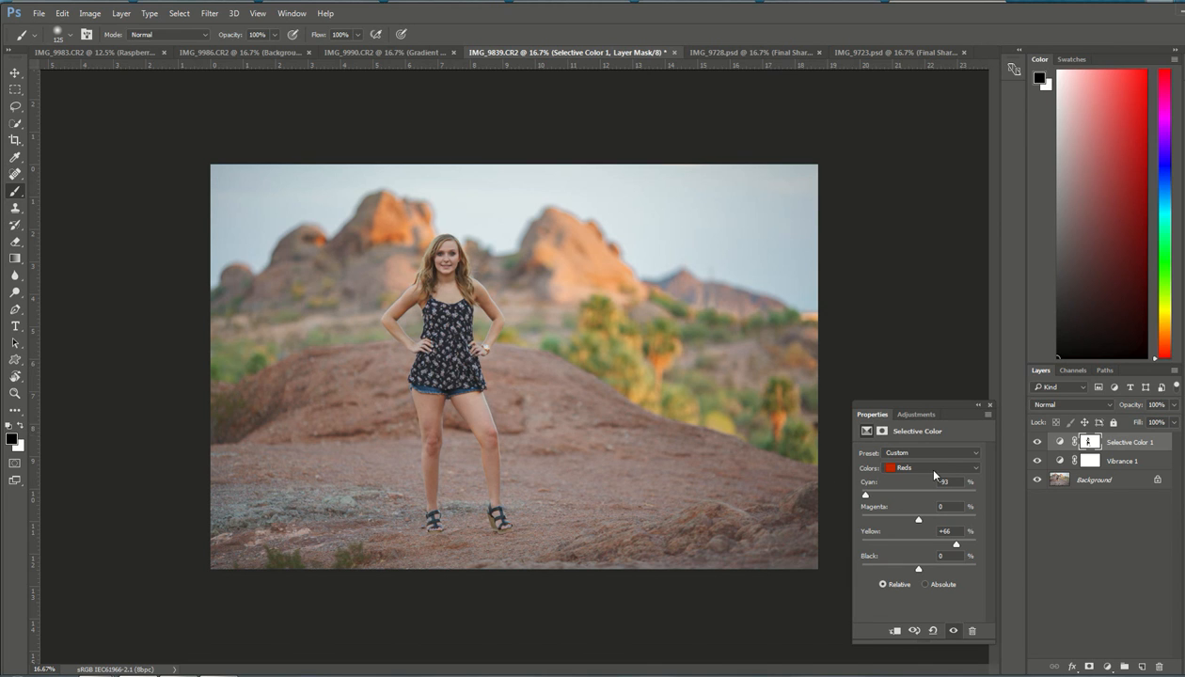